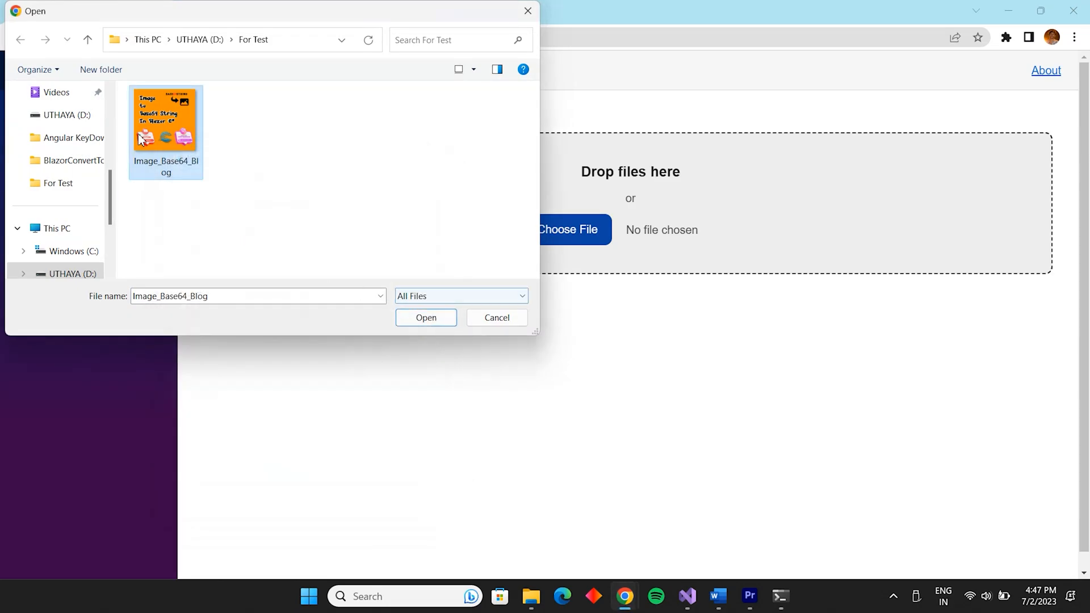
Dismiss the Open dialog so the Index.razor Base64-conversion code is visible.
click(426, 318)
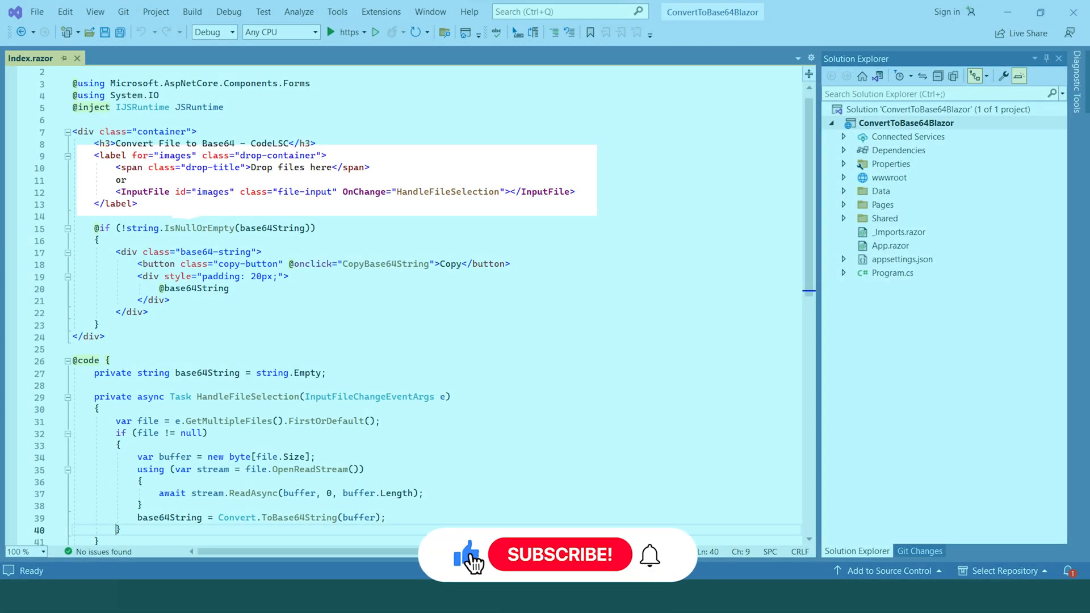
click(560, 554)
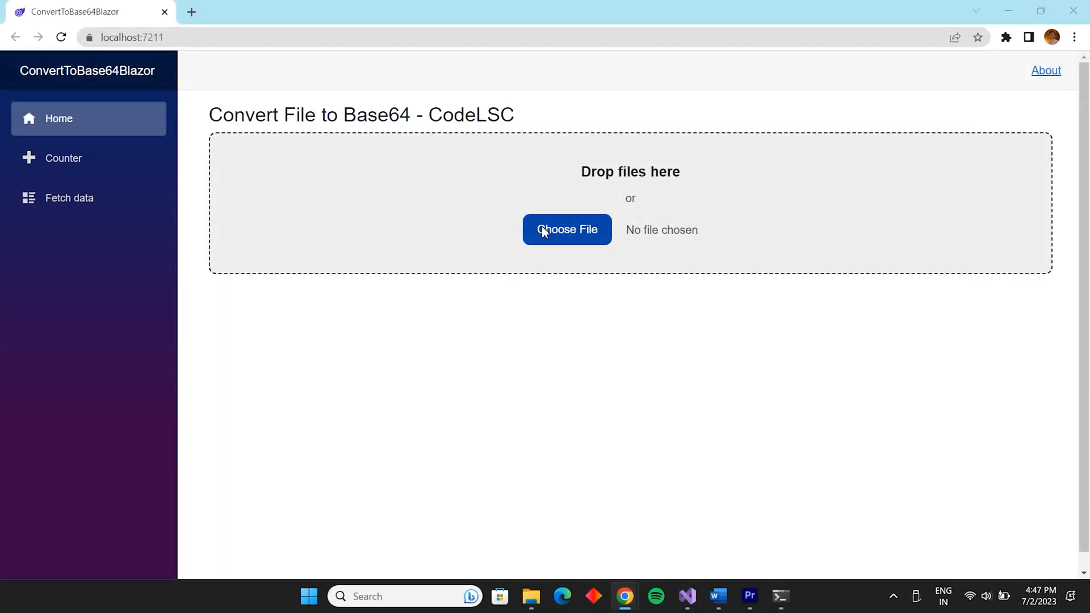
Upload Image_Base64_Blog via Choose File so its Base64 string fills the page.
click(567, 230)
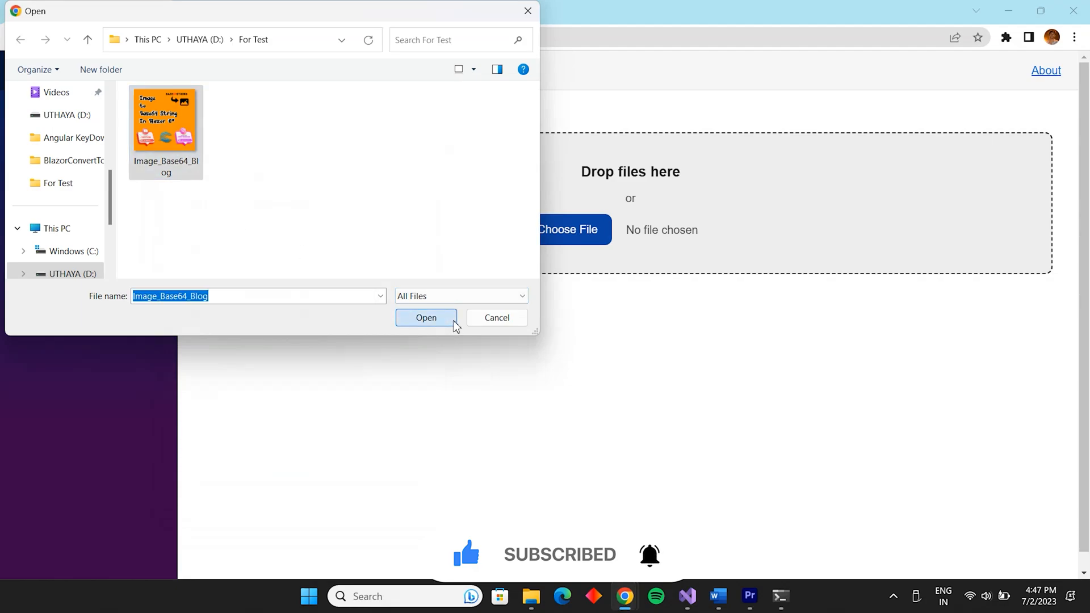
click(427, 318)
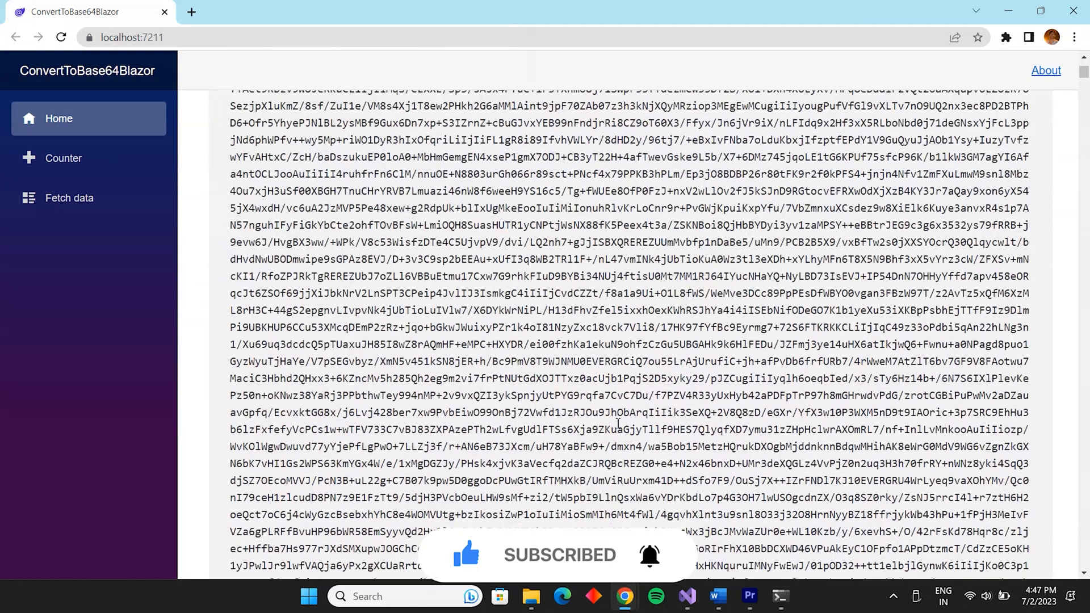